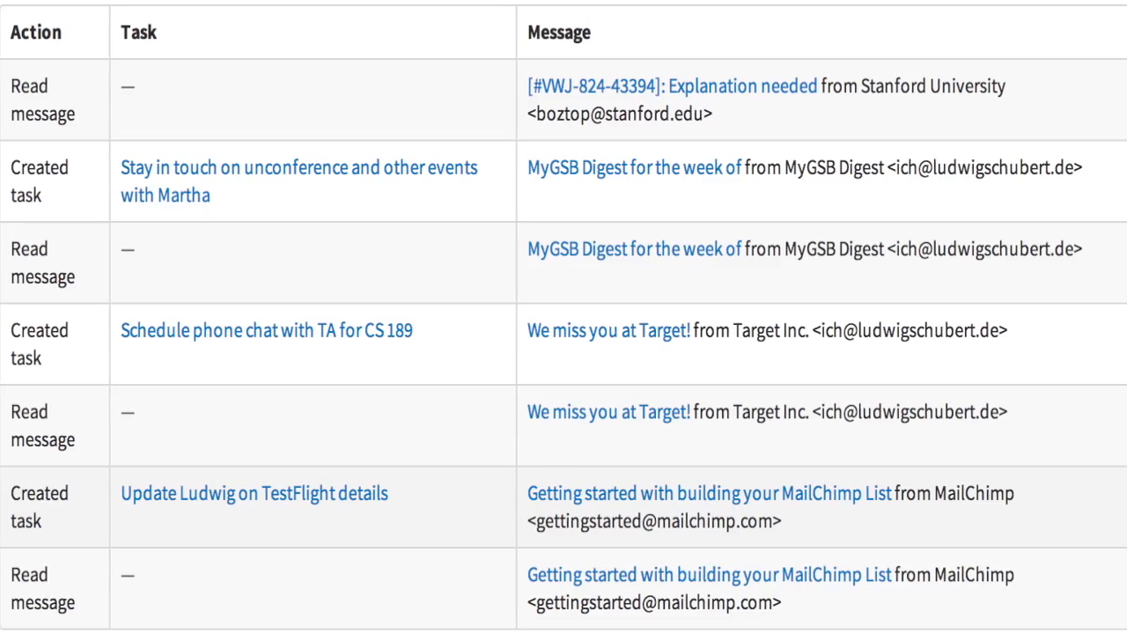
{"action": "scroll", "scroll_direction": "right", "scroll_amount": 3}
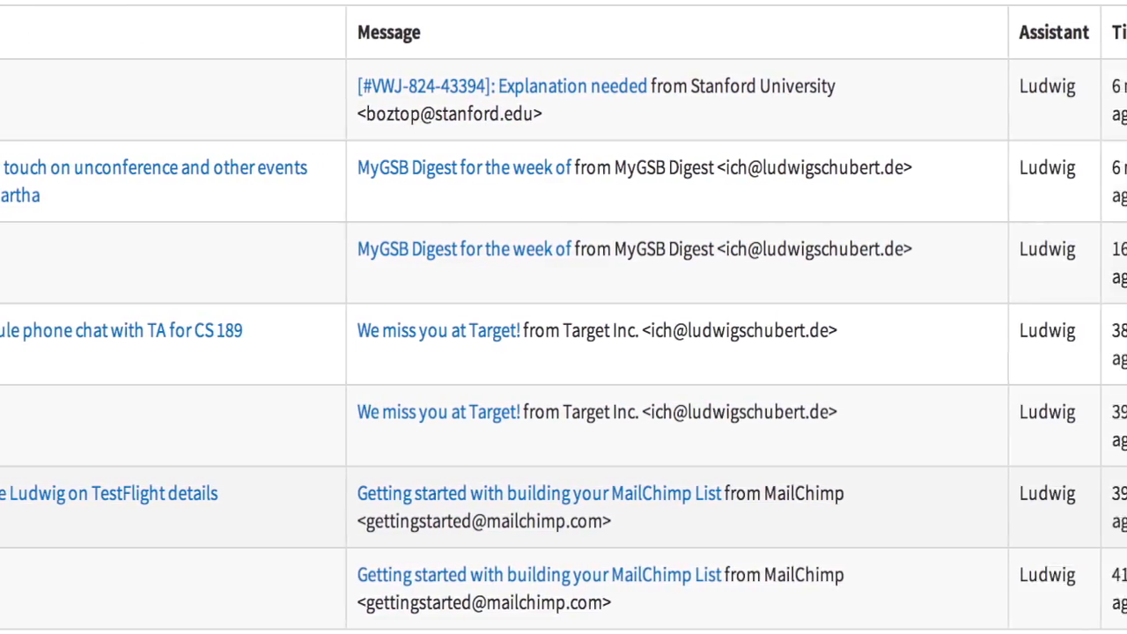